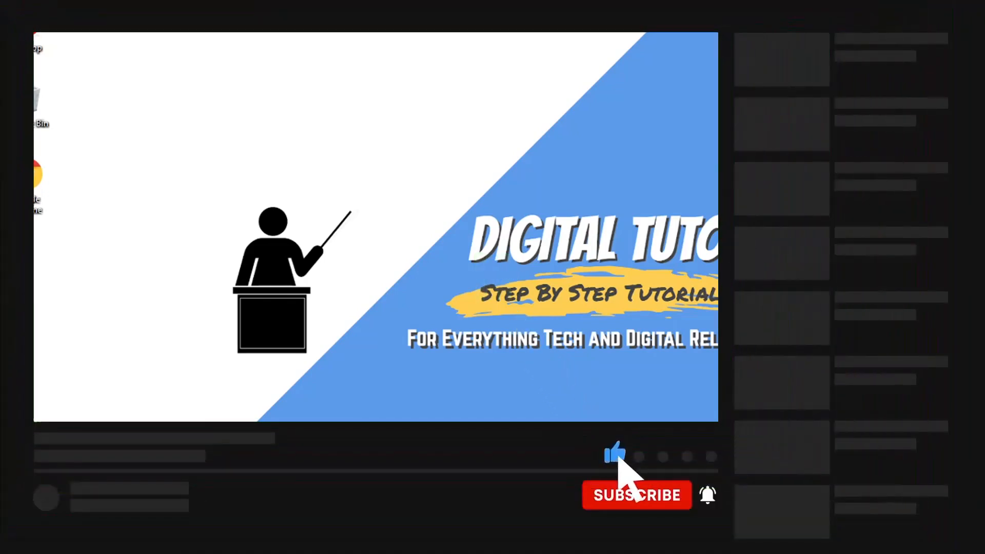
# - Launch Chrome, go to discord.com and load the signed-in web app's Friends home
pyautogui.click(636, 495)
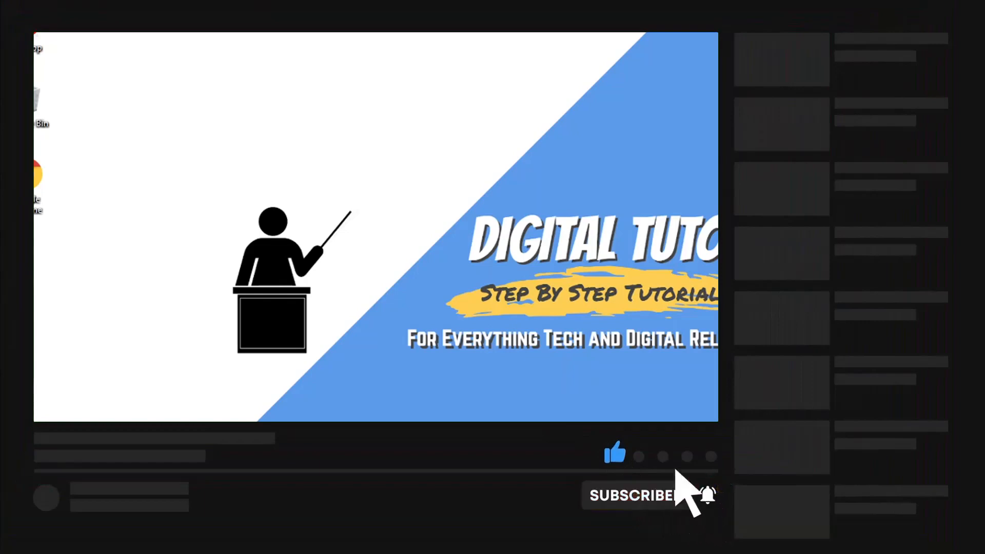
pyautogui.click(639, 495)
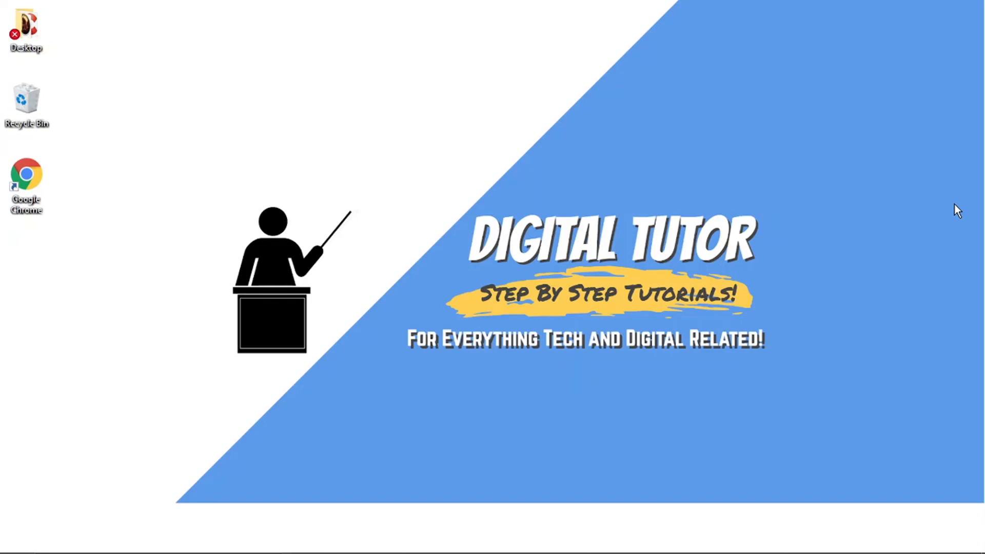
pyautogui.moveTo(497, 142)
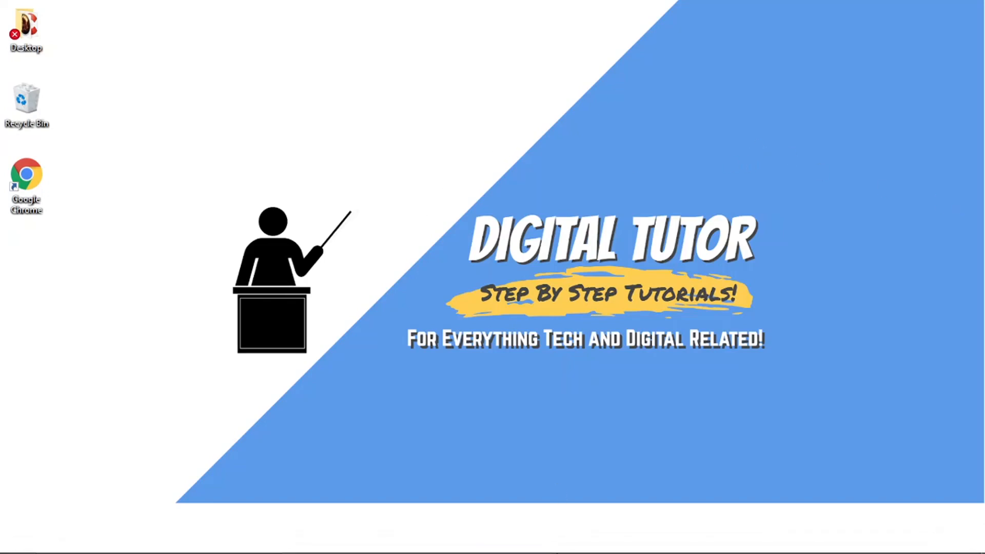
pyautogui.doubleClick(28, 176)
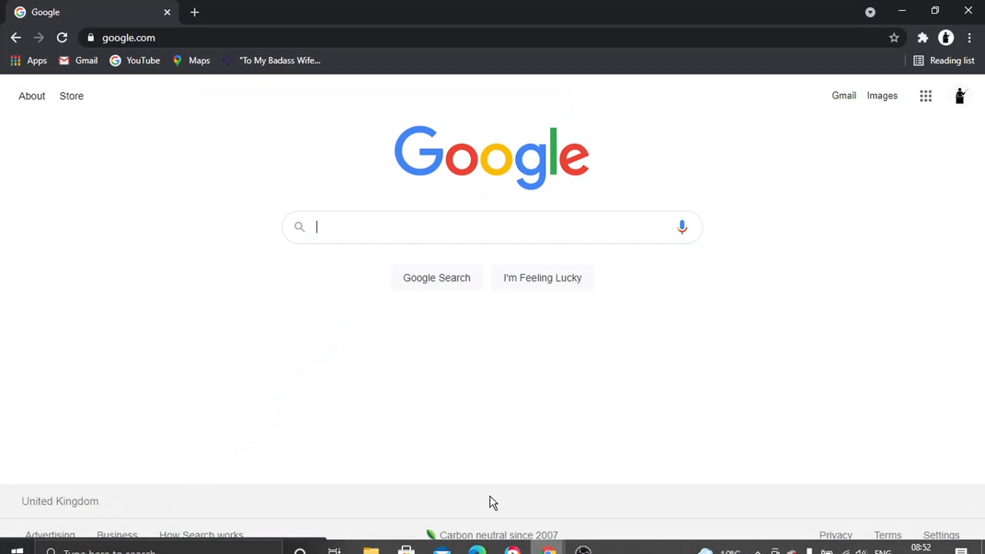
pyautogui.click(128, 38)
pyautogui.write('discord')
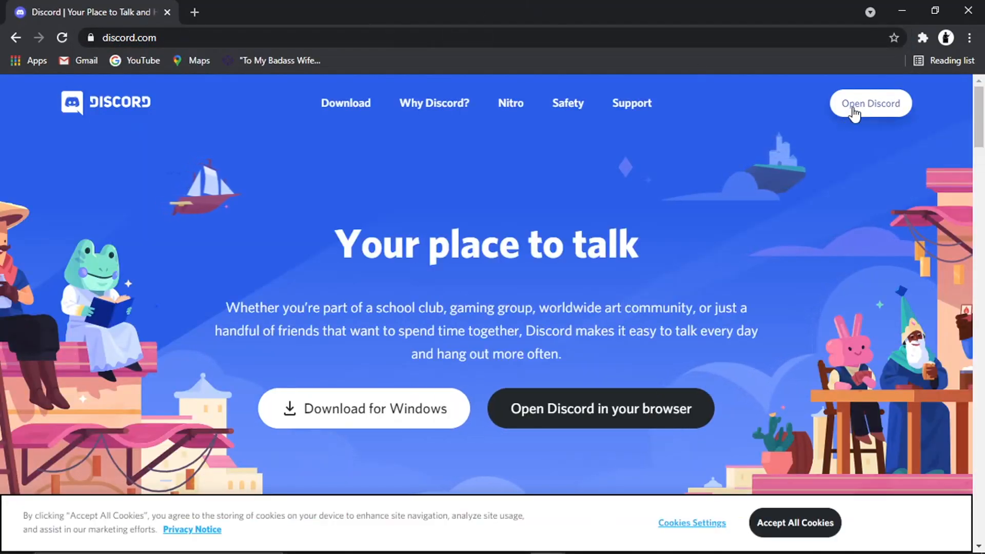
pyautogui.click(870, 102)
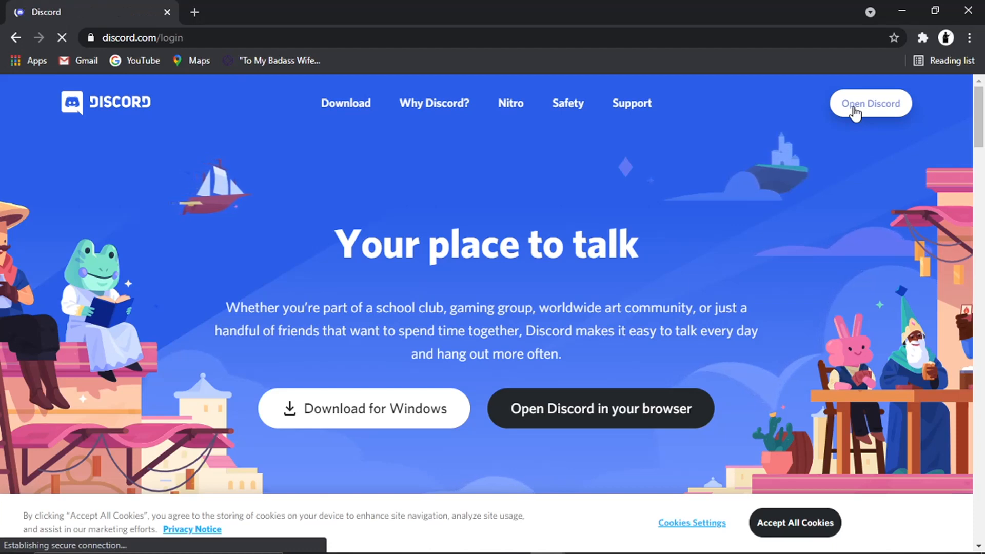
pyautogui.click(870, 103)
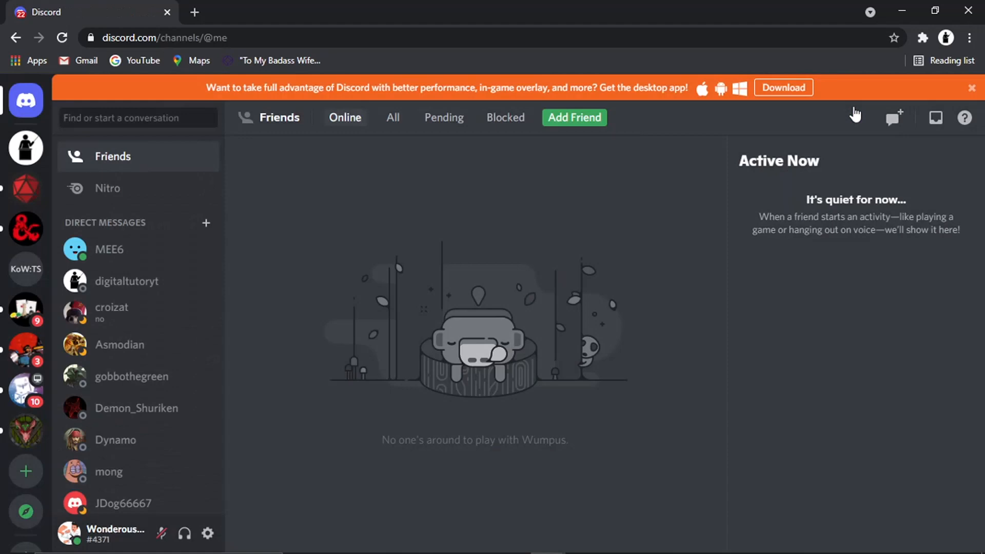
pyautogui.moveTo(901, 47)
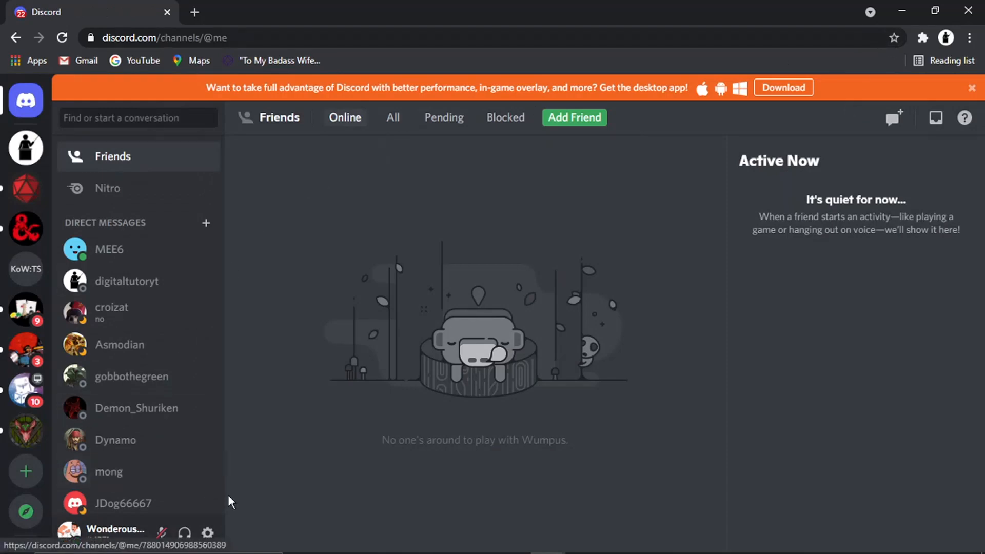
pyautogui.moveTo(207, 534)
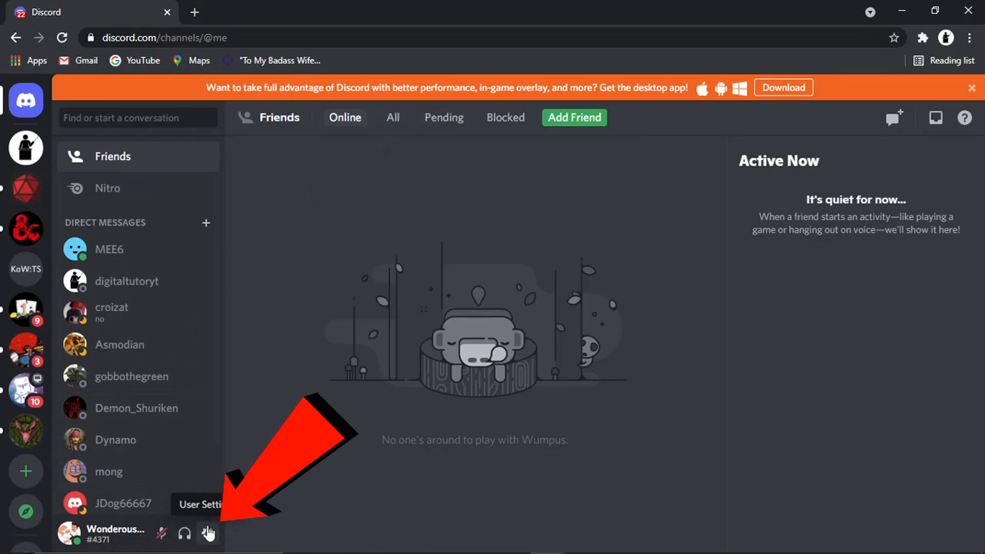
# - From User Settings reach Account Removal, start Delete Account at its password prompt, then cancel
pyautogui.click(211, 533)
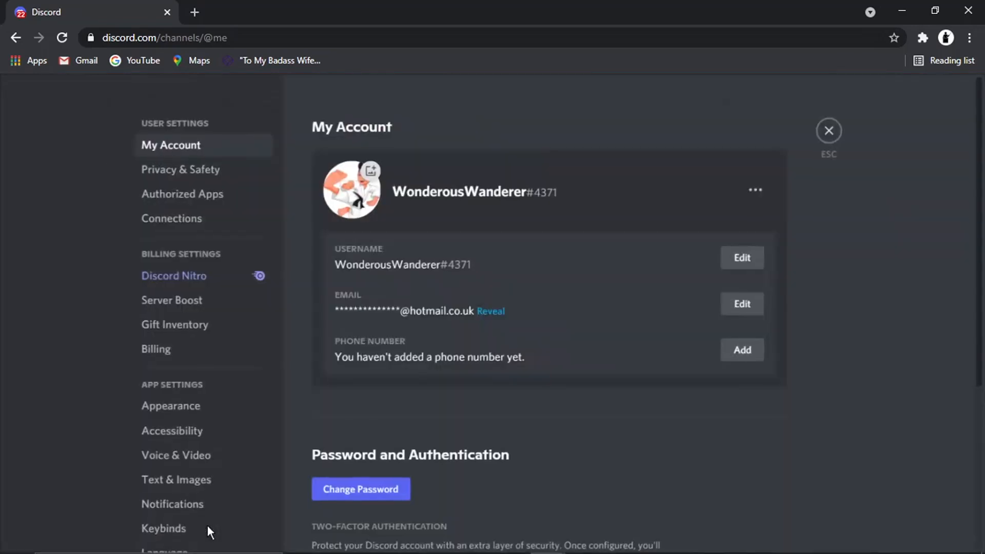
pyautogui.moveTo(956, 94)
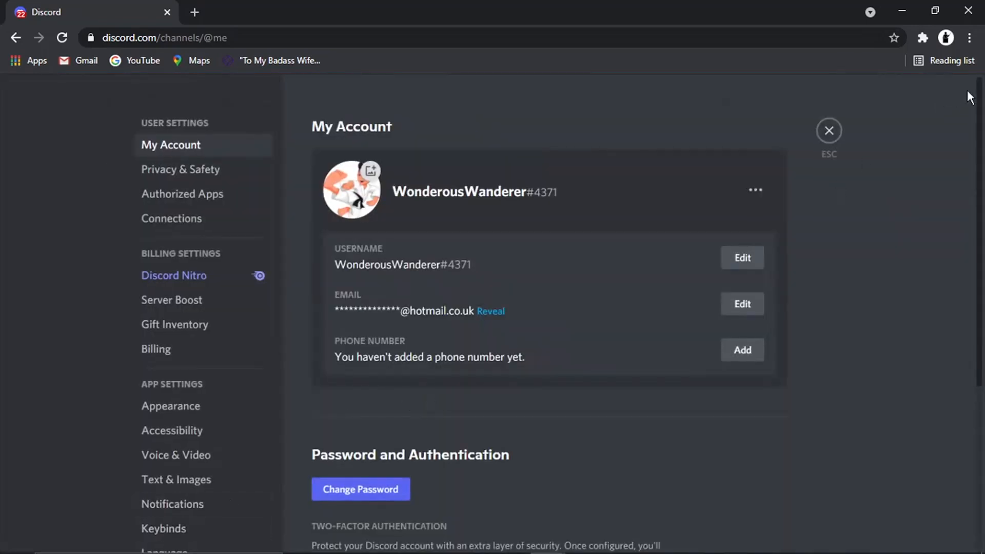
pyautogui.scroll(-3)
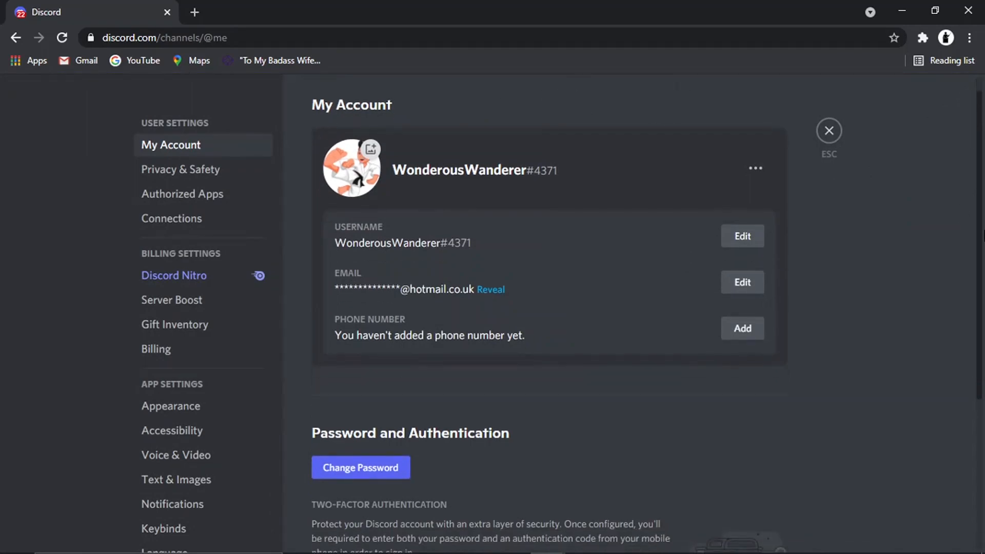
pyautogui.scroll(-3)
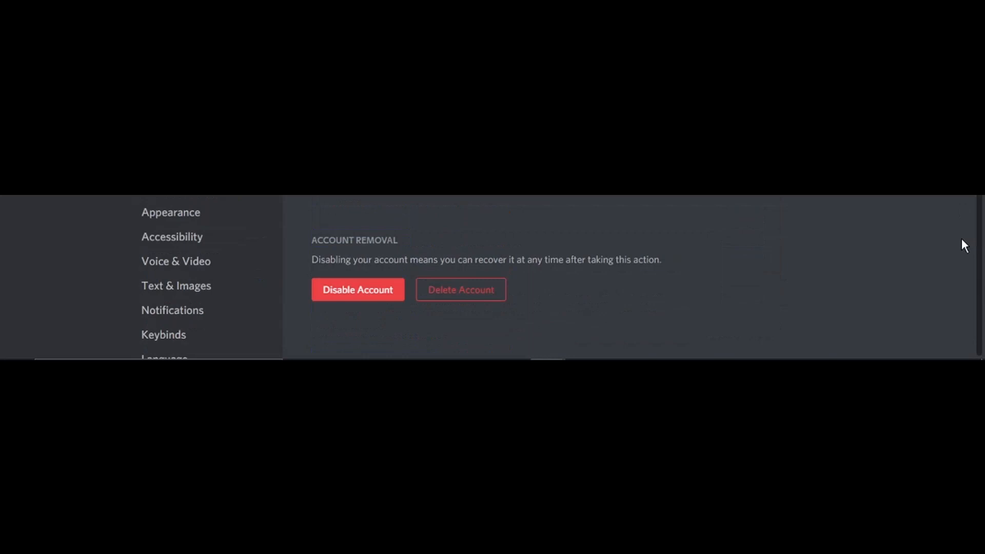
pyautogui.moveTo(372, 238)
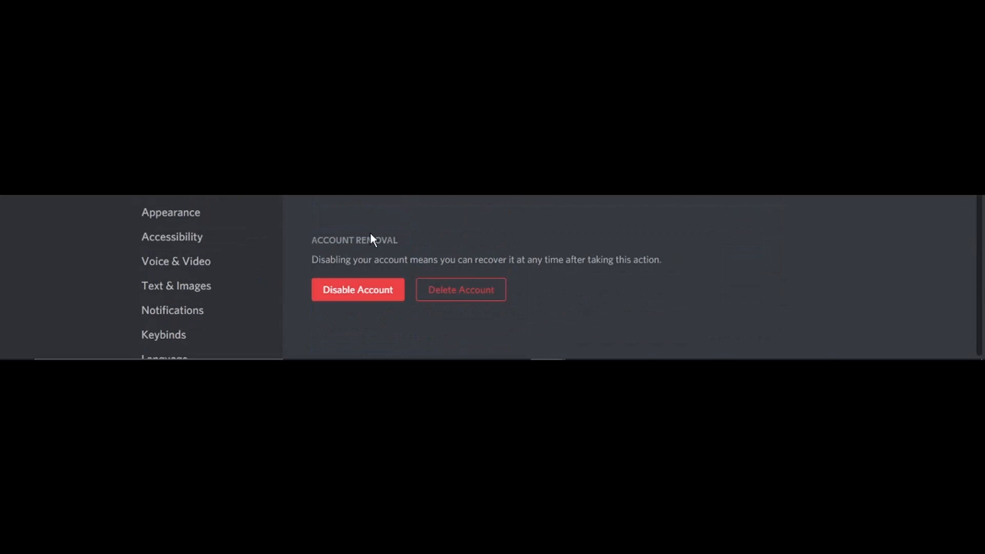
pyautogui.moveTo(572, 263)
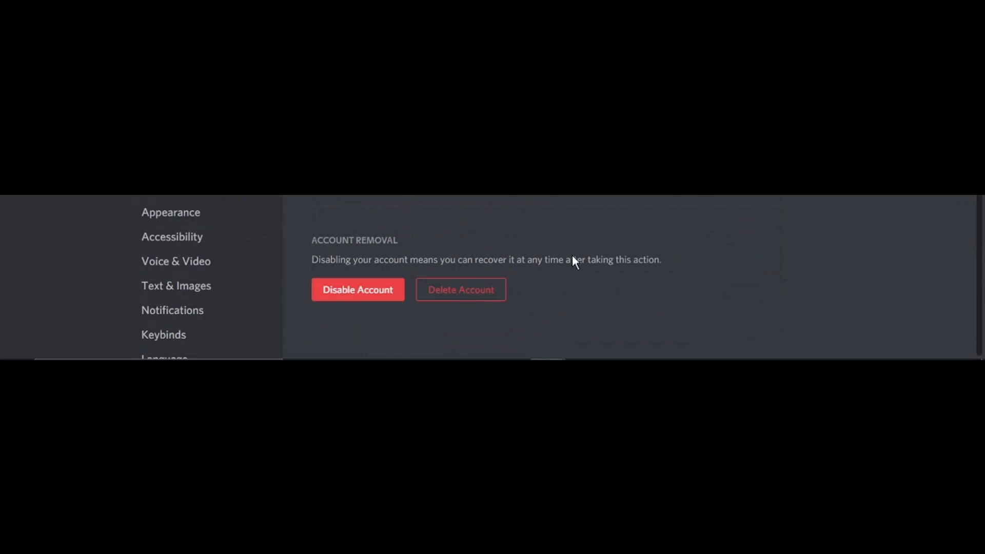
pyautogui.click(460, 289)
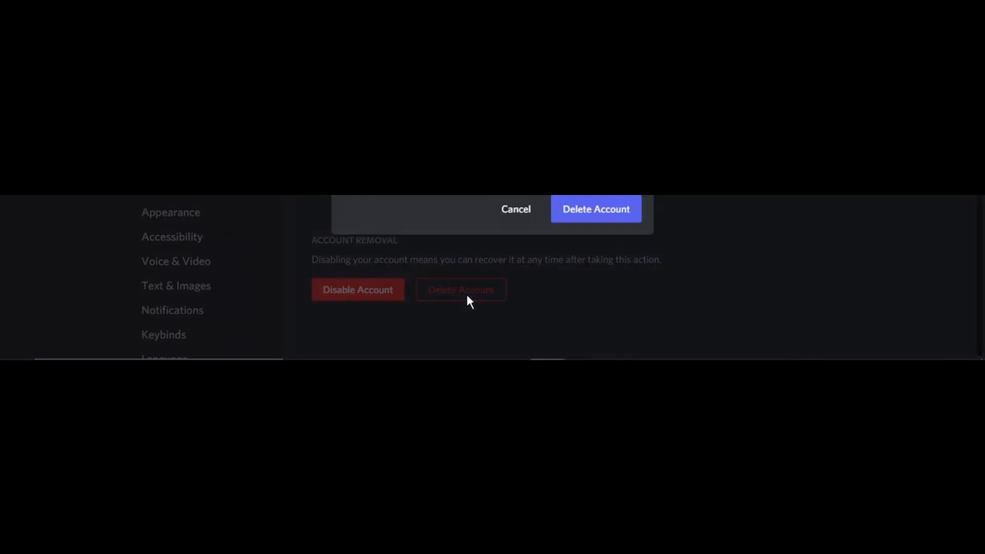
pyautogui.click(460, 290)
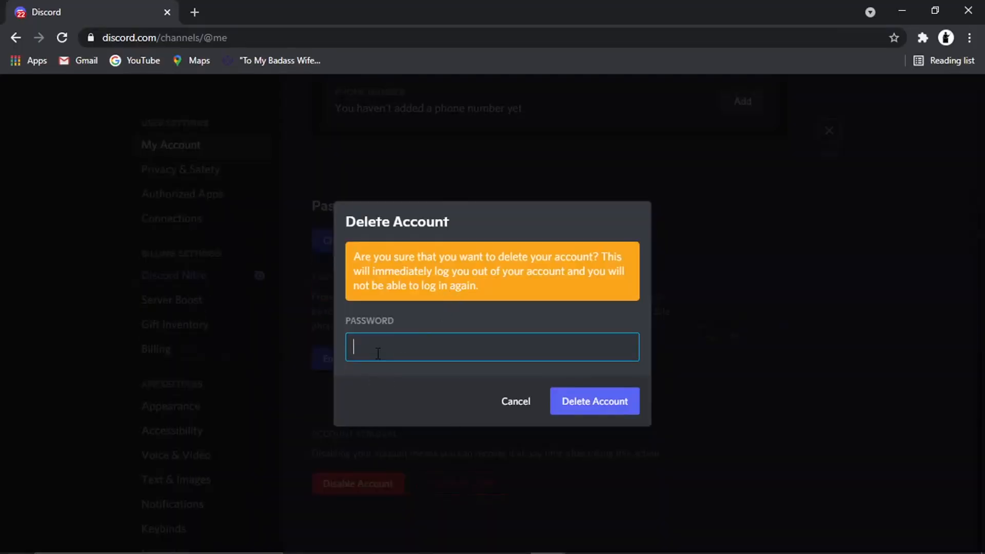
pyautogui.click(515, 401)
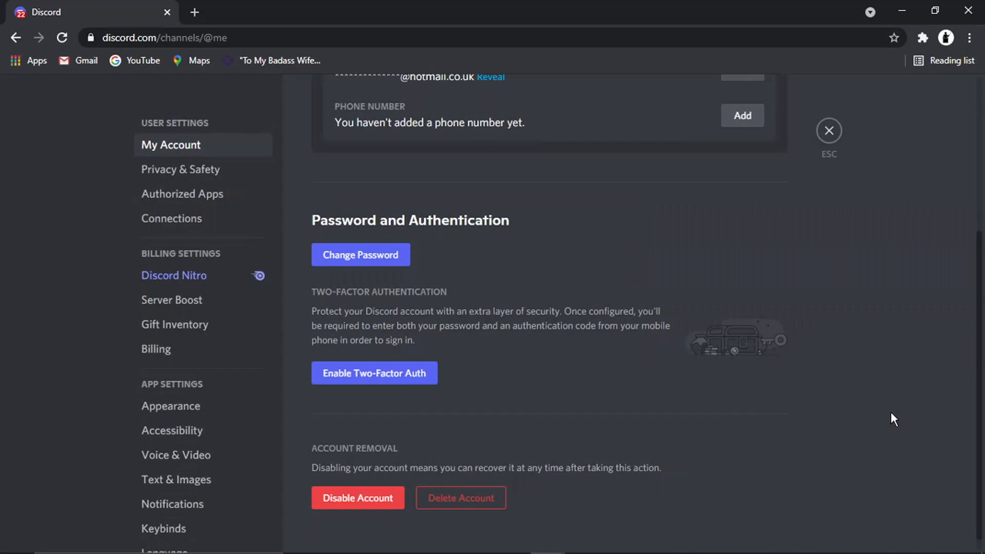
pyautogui.scroll(3)
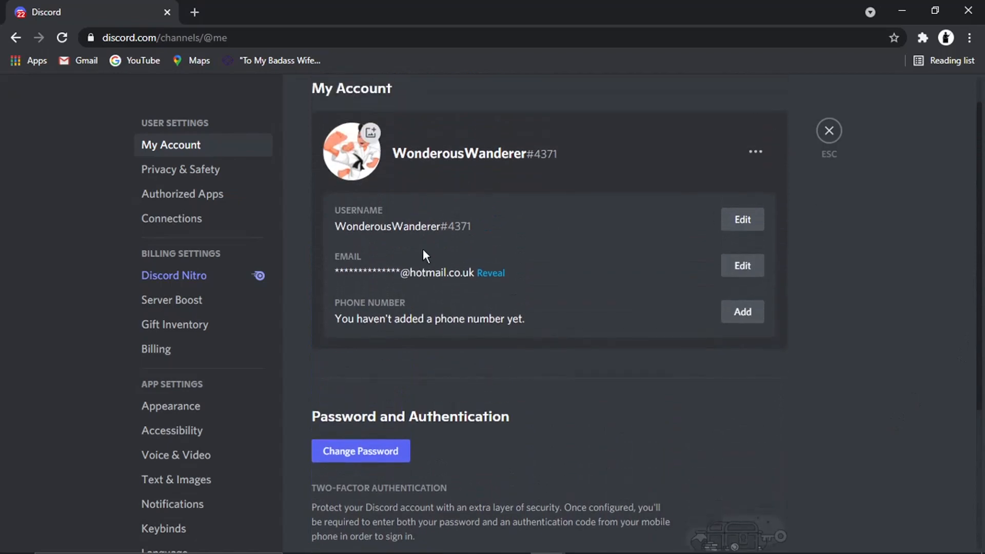
pyautogui.moveTo(300, 244)
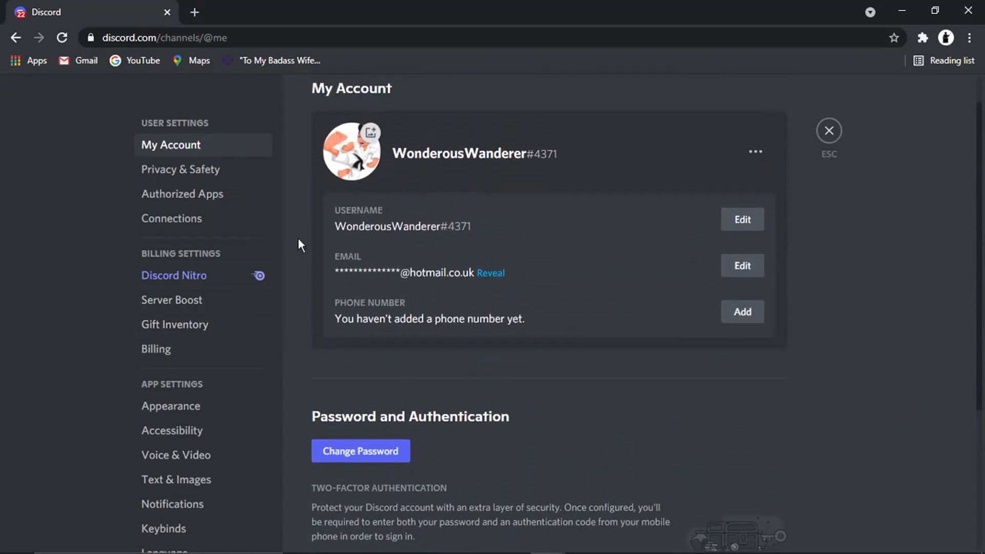
pyautogui.moveTo(282, 234)
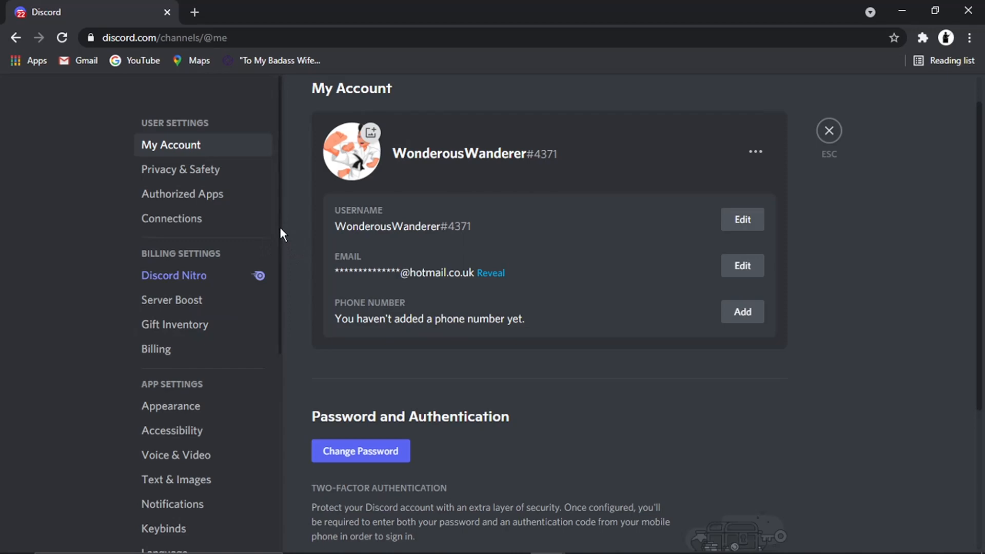
# - Log out from the settings sidebar and confirm, landing on the sign-in page
pyautogui.scroll(-3)
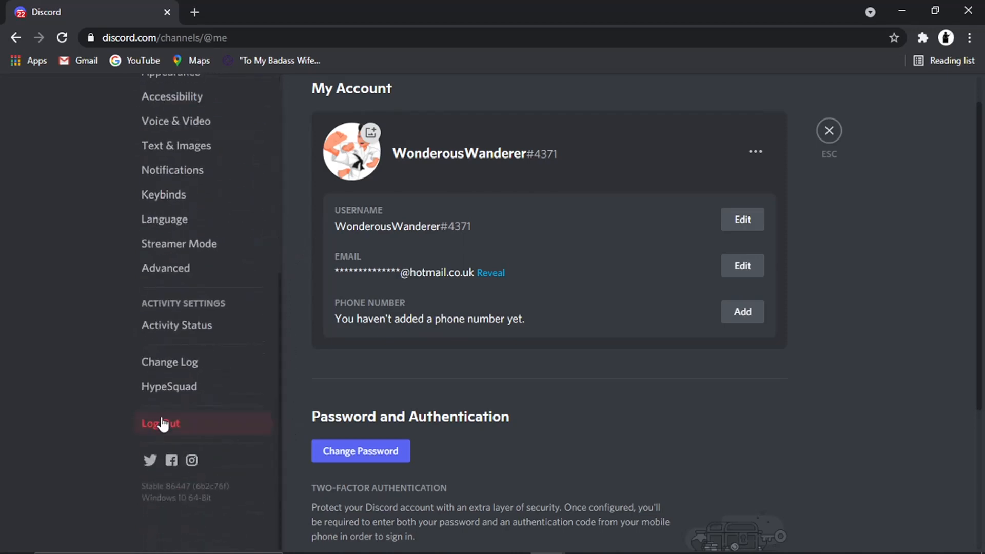
pyautogui.moveTo(197, 429)
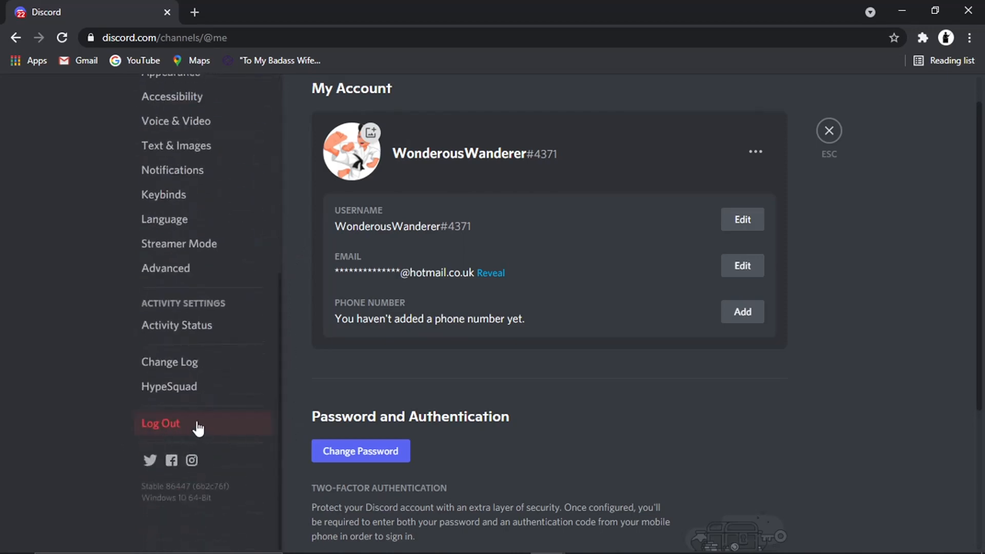
pyautogui.click(160, 424)
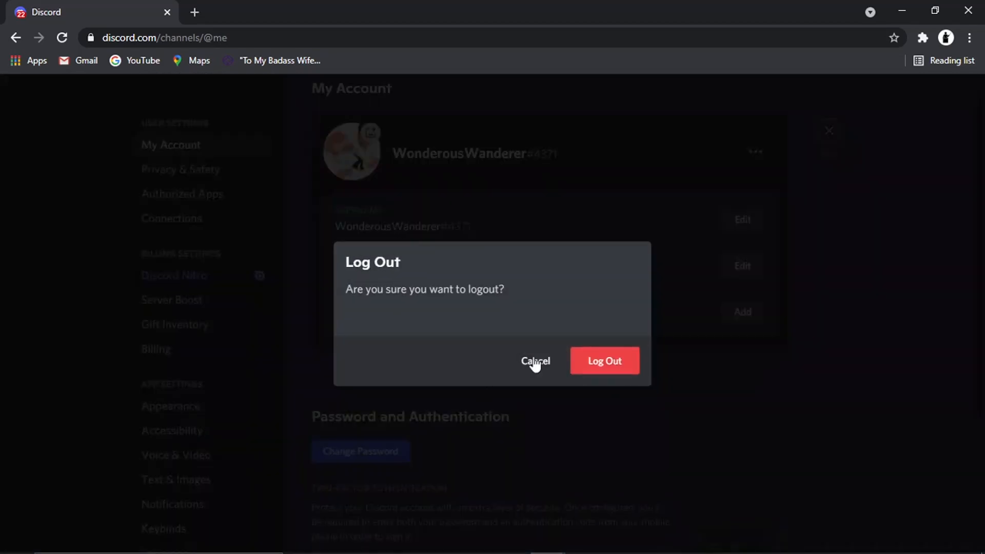
pyautogui.click(605, 362)
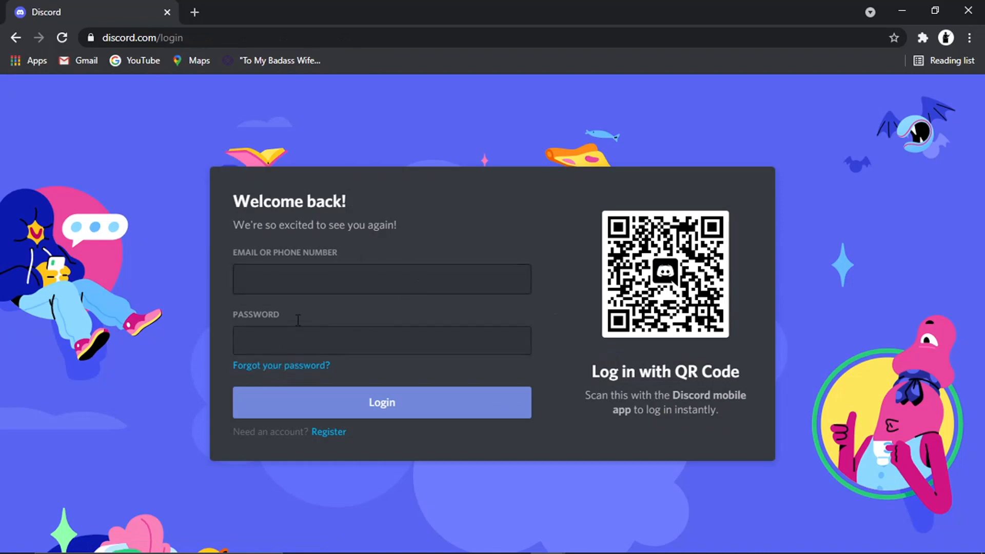
pyautogui.moveTo(316, 372)
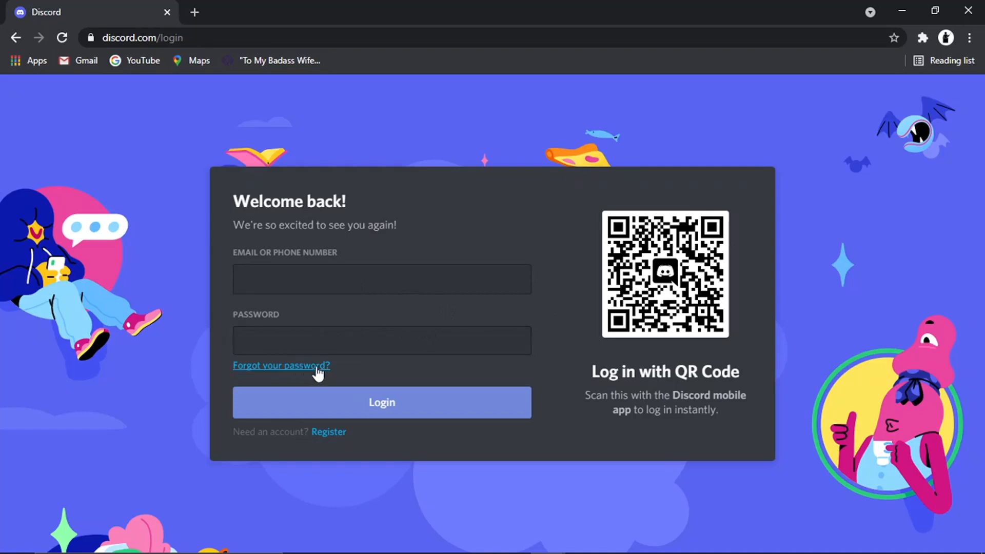
# - Use 'Forgot your password?' with the account email to get reset instructions sent
pyautogui.click(382, 403)
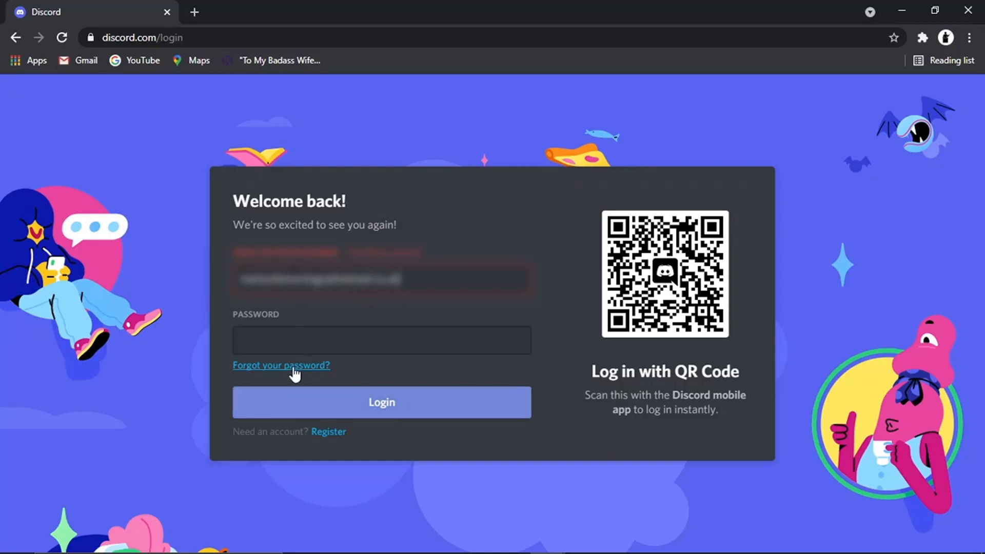
pyautogui.click(280, 365)
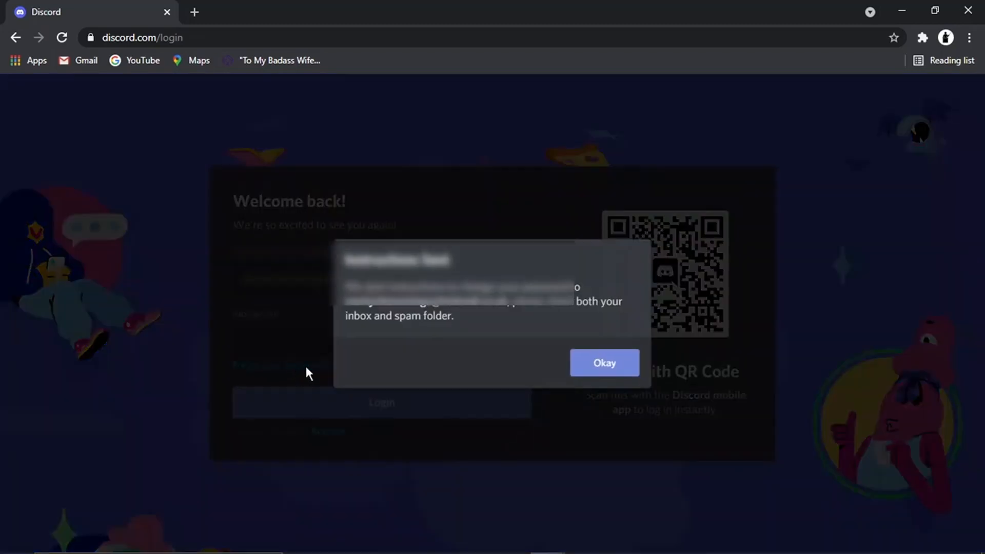
pyautogui.moveTo(597, 370)
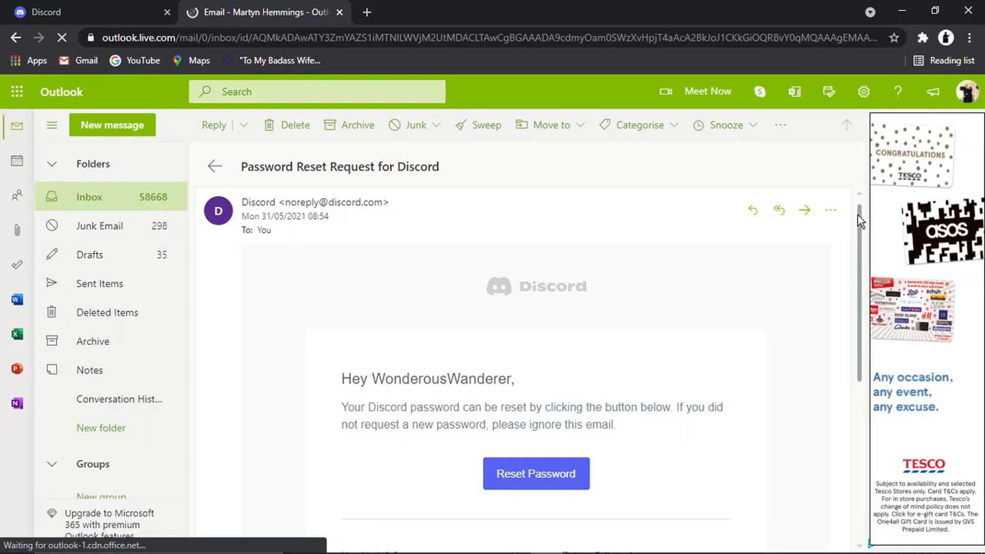
# - In the 'Password Reset Request for Discord' email, follow the Reset Password link
pyautogui.scroll(-3)
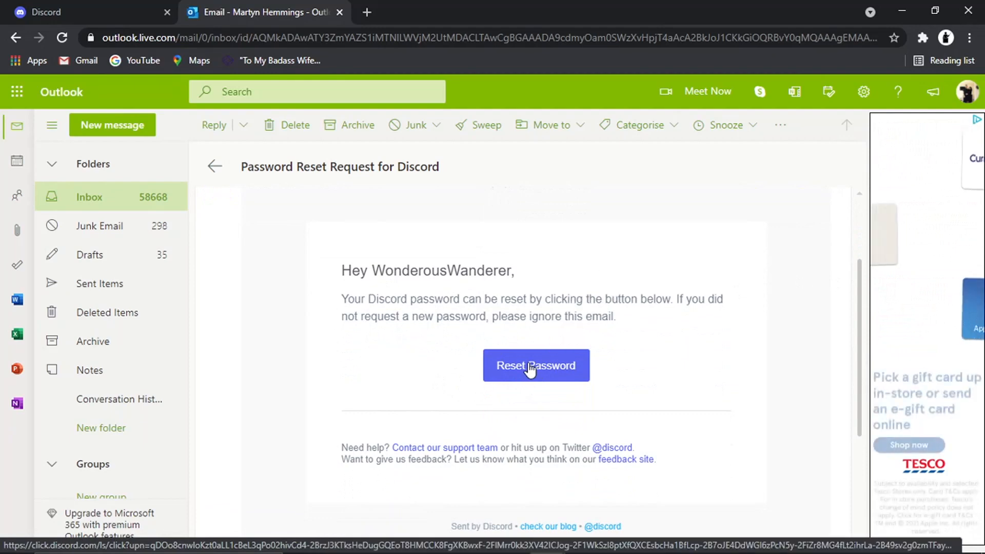
pyautogui.click(536, 365)
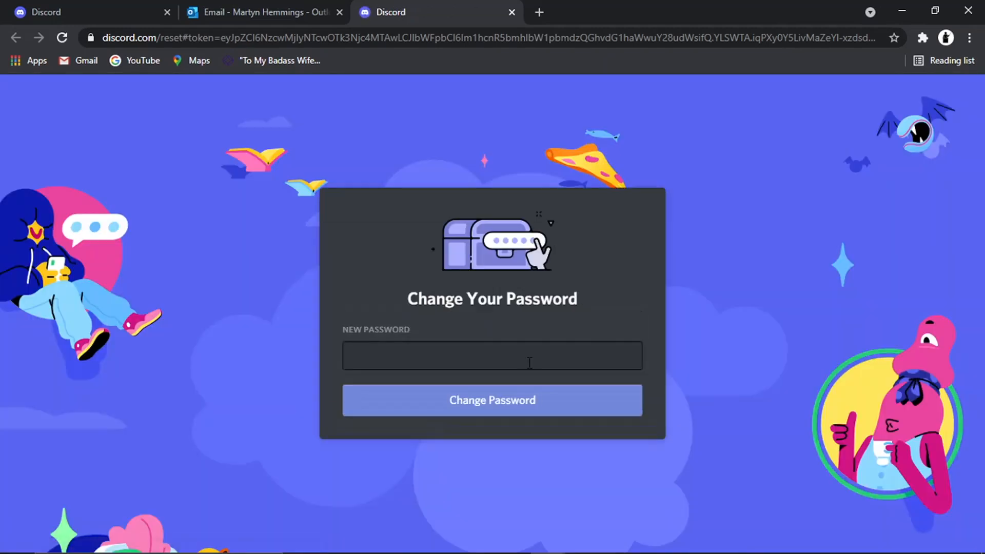
# - Enter the new password on the Change Your Password page and submit it
pyautogui.click(491, 355)
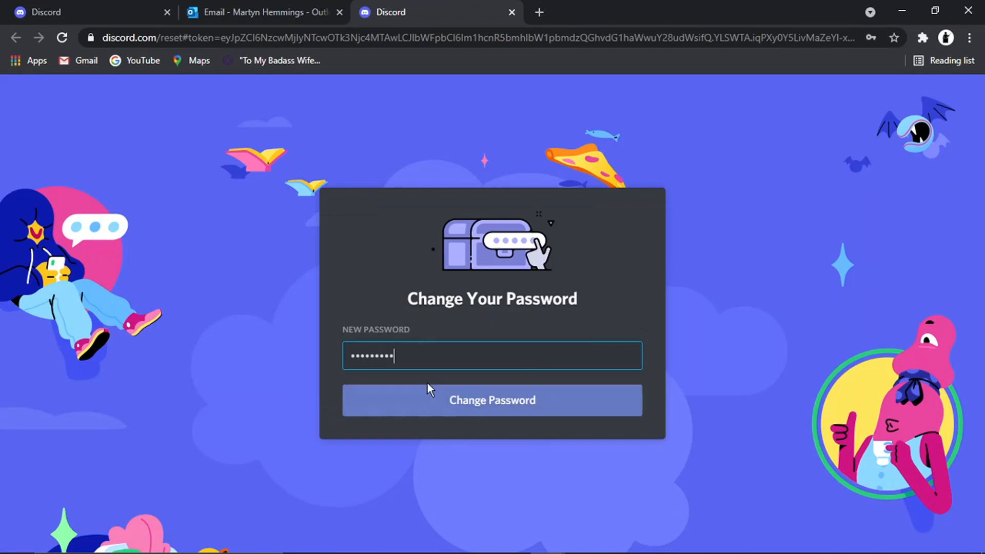
pyautogui.click(492, 400)
pyautogui.write('disc')
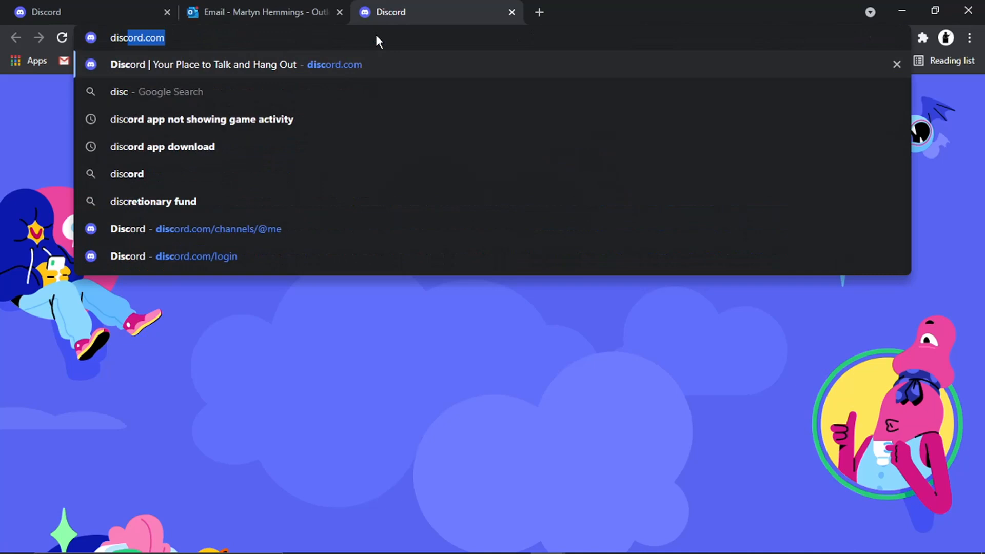
# - Navigate to discord.com, returning to the signed-in Friends home
pyautogui.press('Enter')
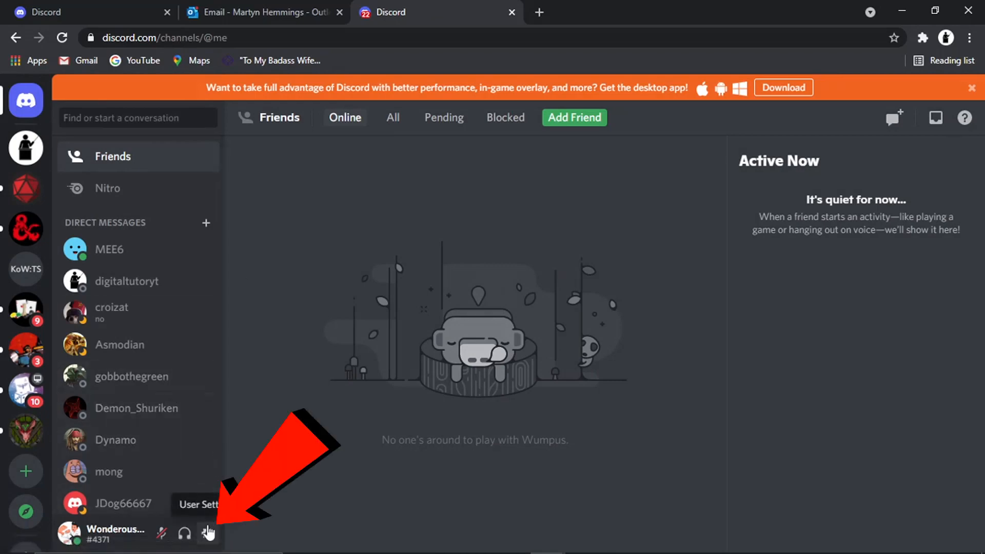
# - Reach Account Removal, fill the Delete Account prompt with the new password, then cancel deletion
pyautogui.click(209, 534)
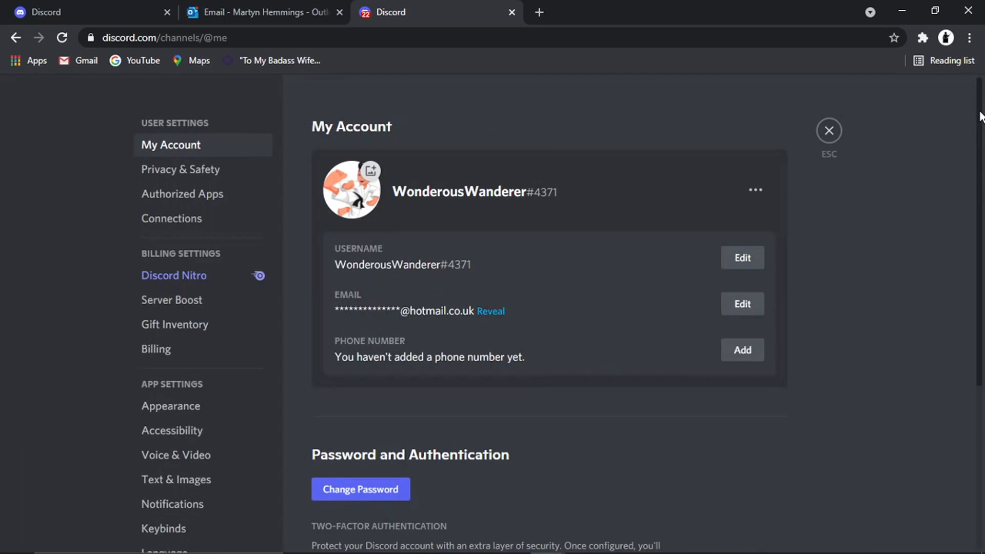
pyautogui.scroll(-3)
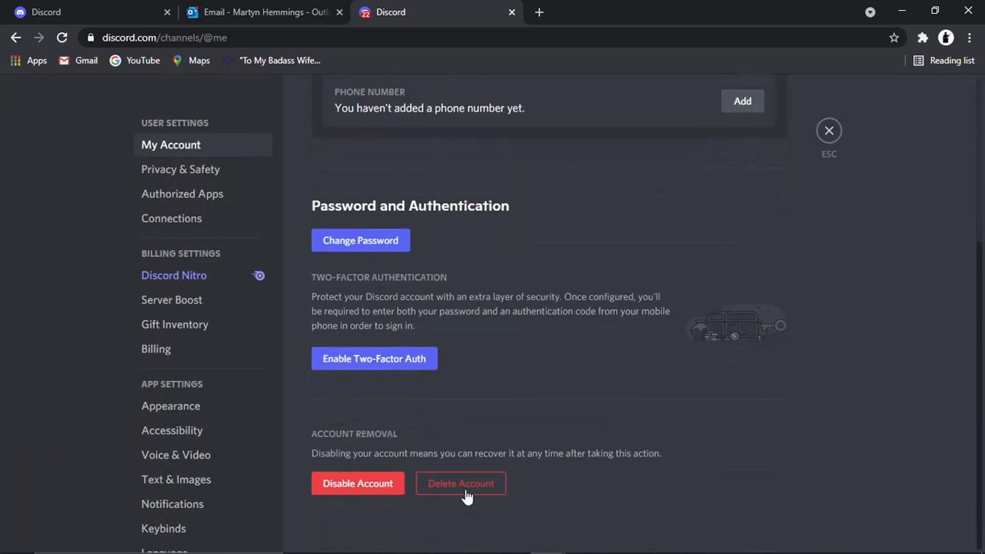
pyautogui.click(462, 483)
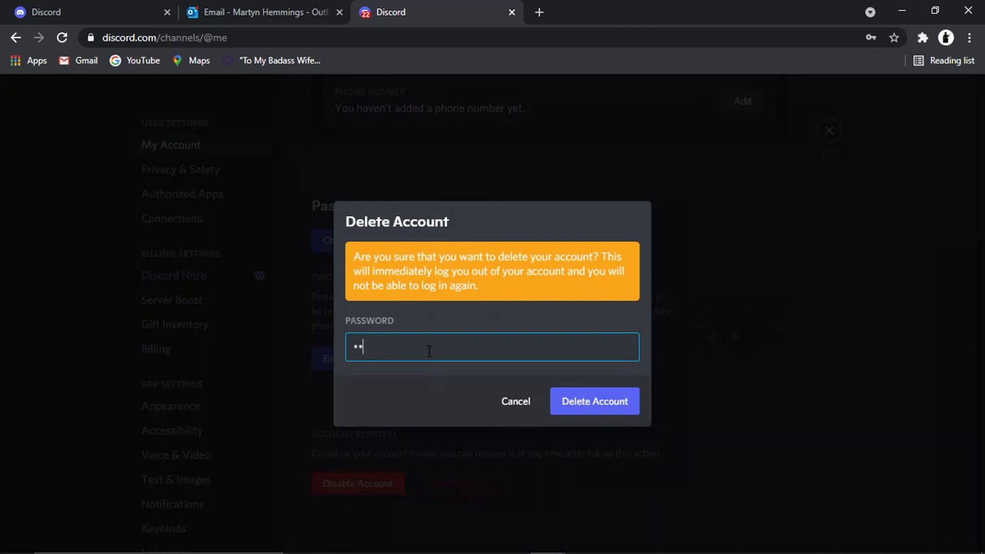
pyautogui.write('password')
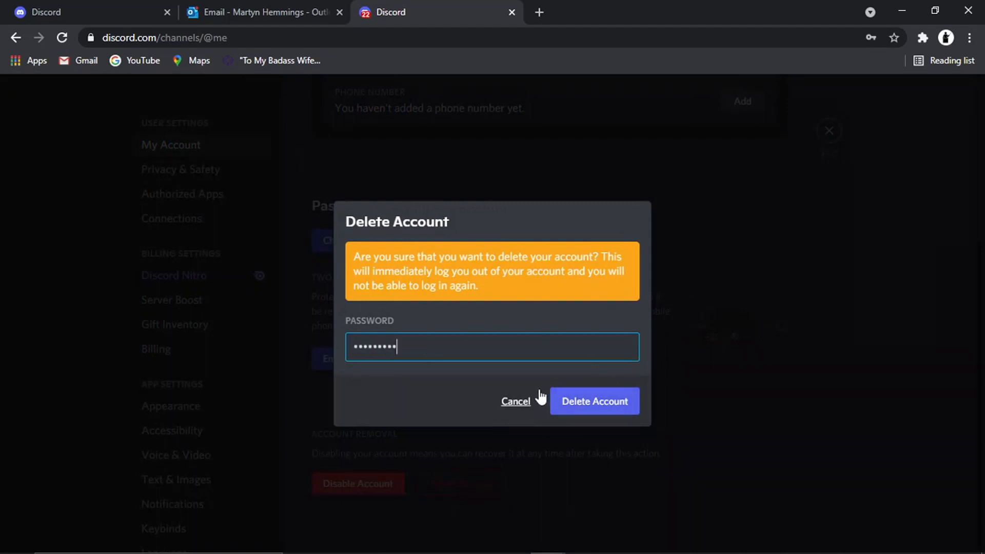
pyautogui.click(515, 401)
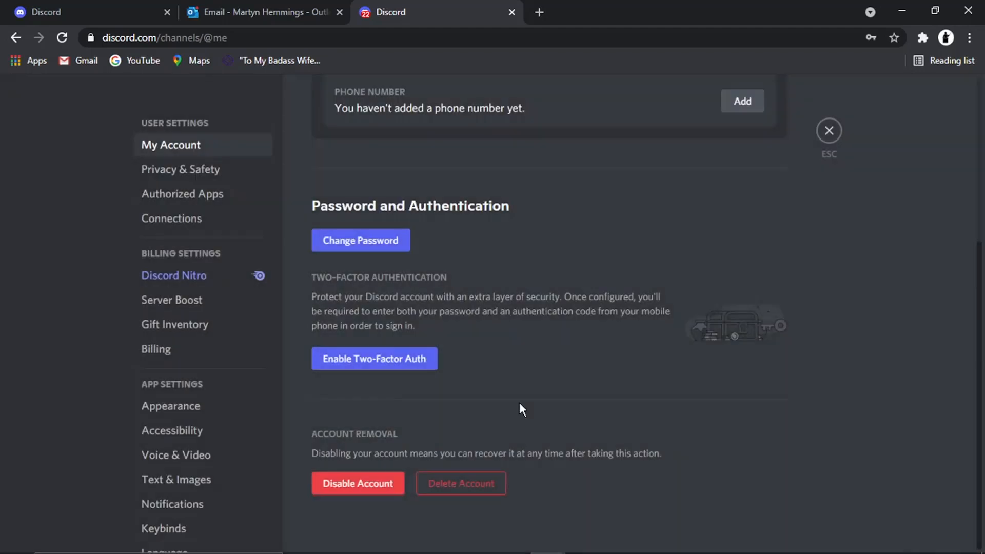
pyautogui.moveTo(551, 427)
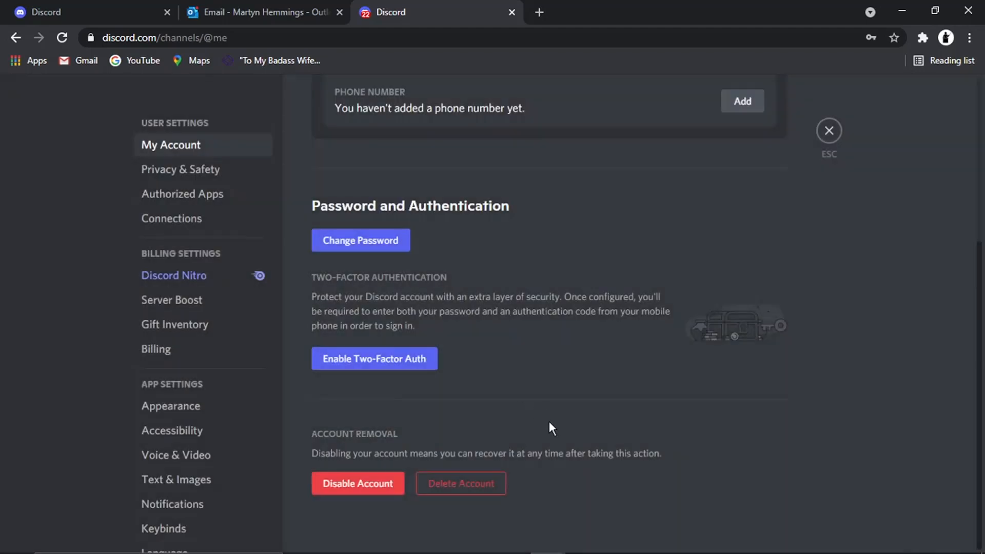